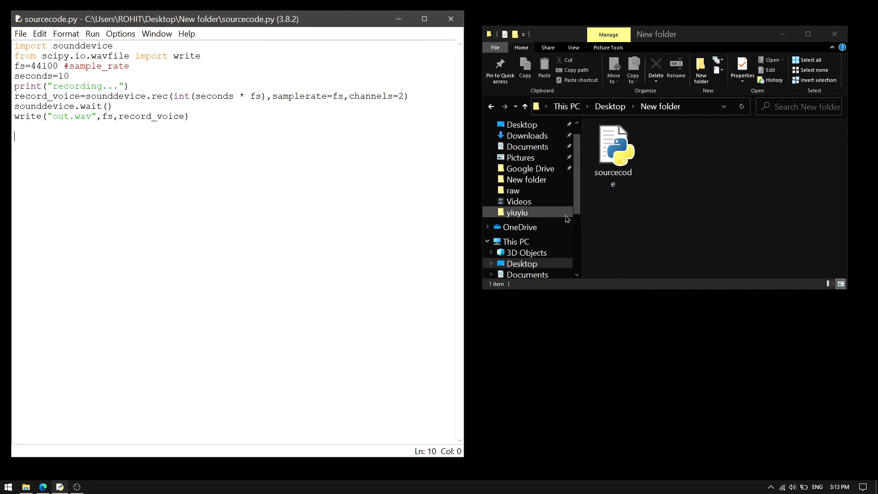
Run sourcecode.py, then open the newly recorded out.wav from New folder
left_click(613, 151)
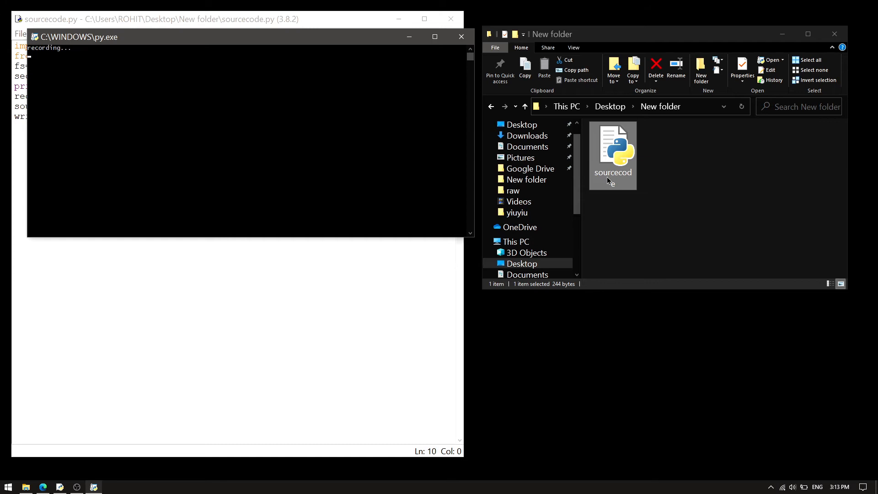
left_click(460, 37)
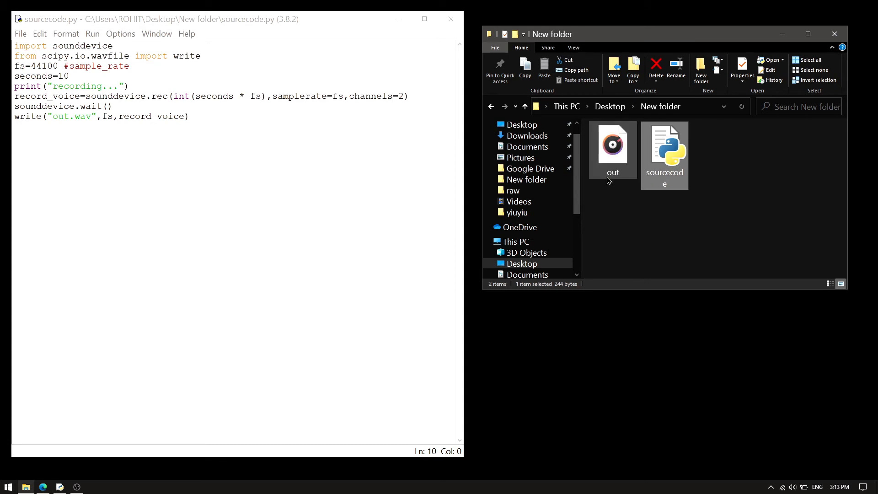
left_click(612, 148)
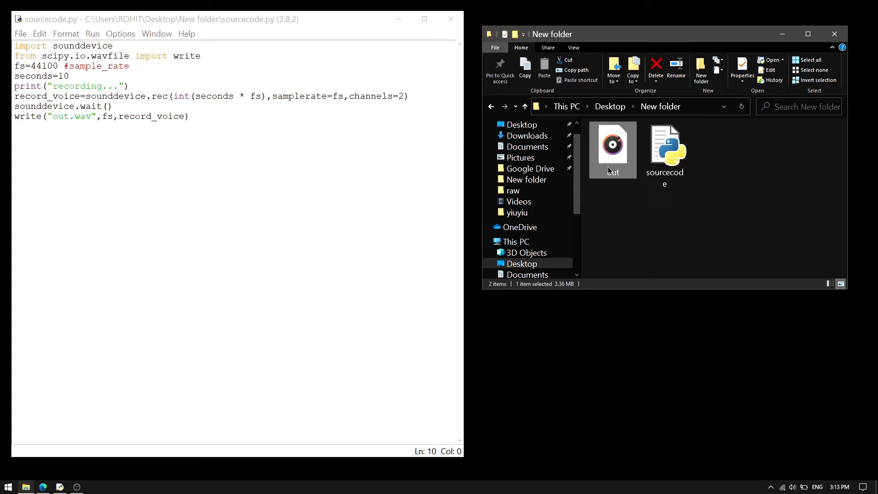
double_click(612, 144)
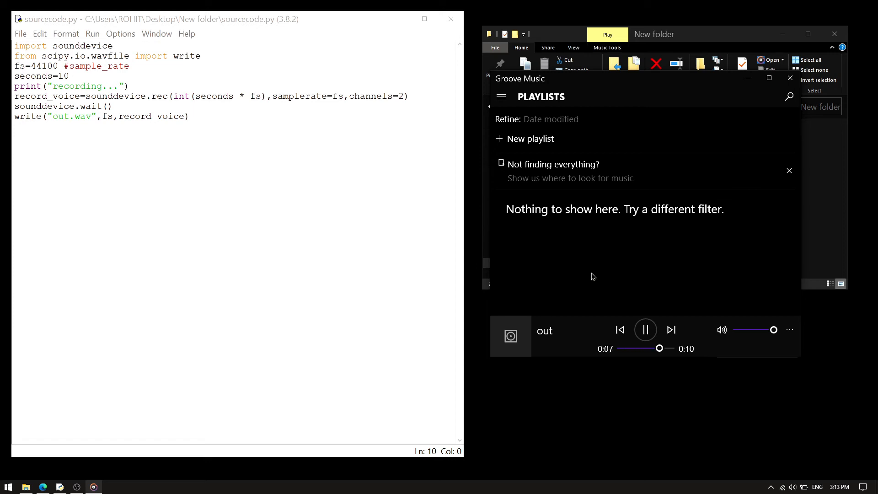
Play the 0:10 out.wav recording through to the end in Groove Music
left_click(644, 329)
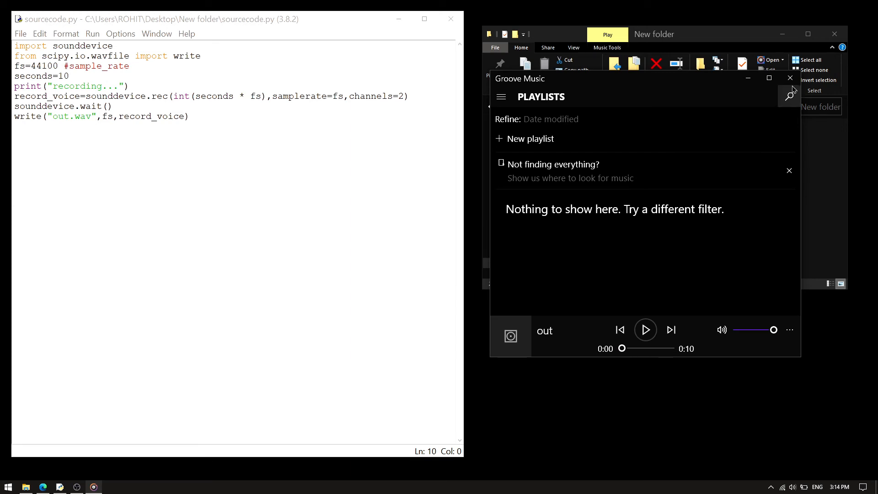
mouse_move(789, 78)
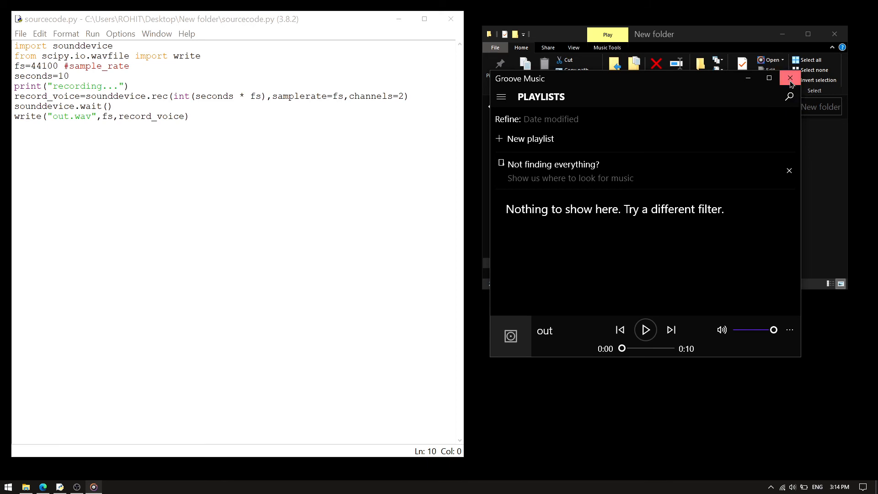